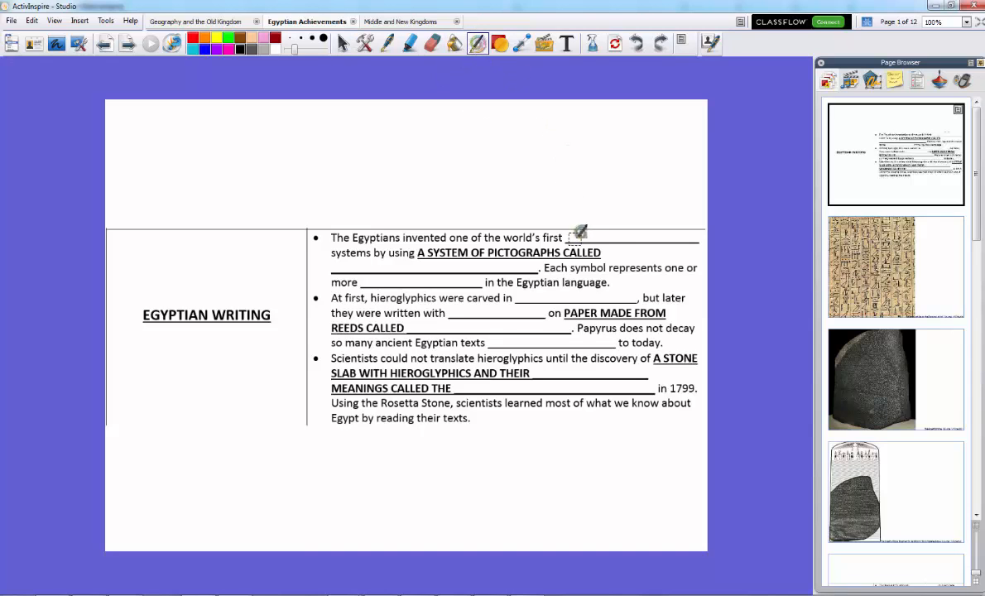
# Fill the first writing-page blanks in red with writing, HIEROGLYPHICS and sounds
pyautogui.write('writing')
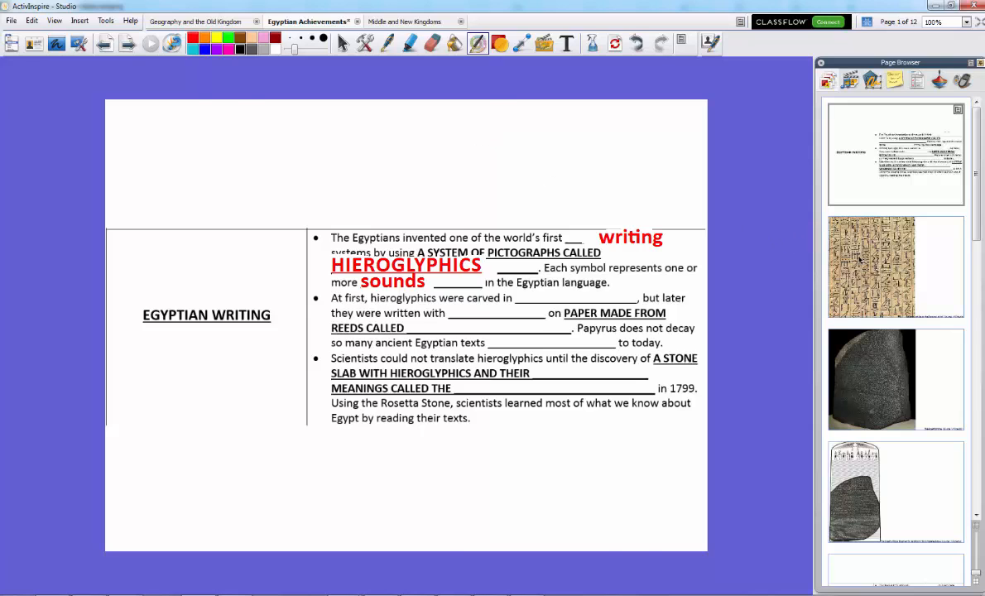
pyautogui.click(894, 265)
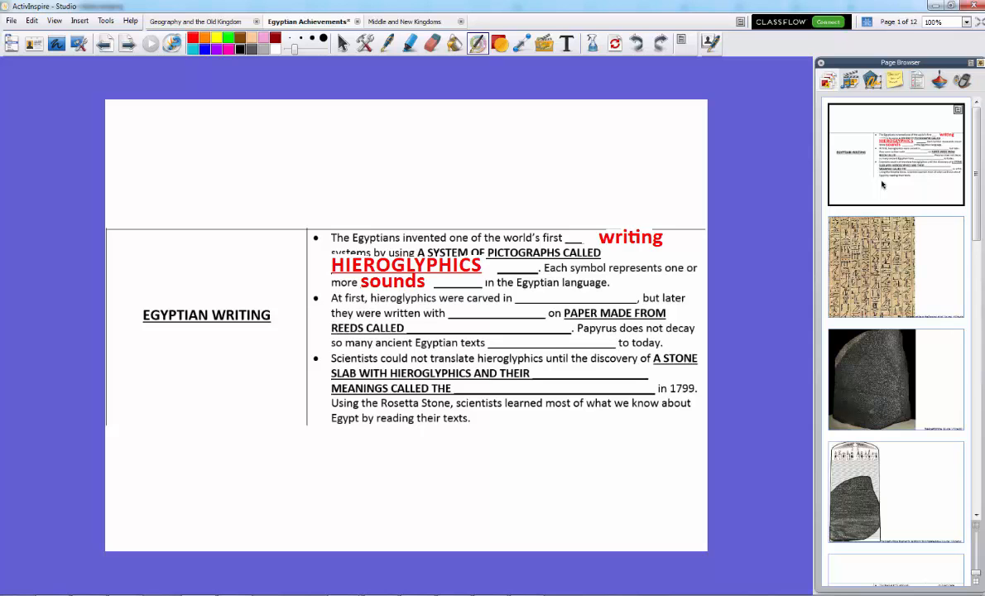
pyautogui.click(895, 265)
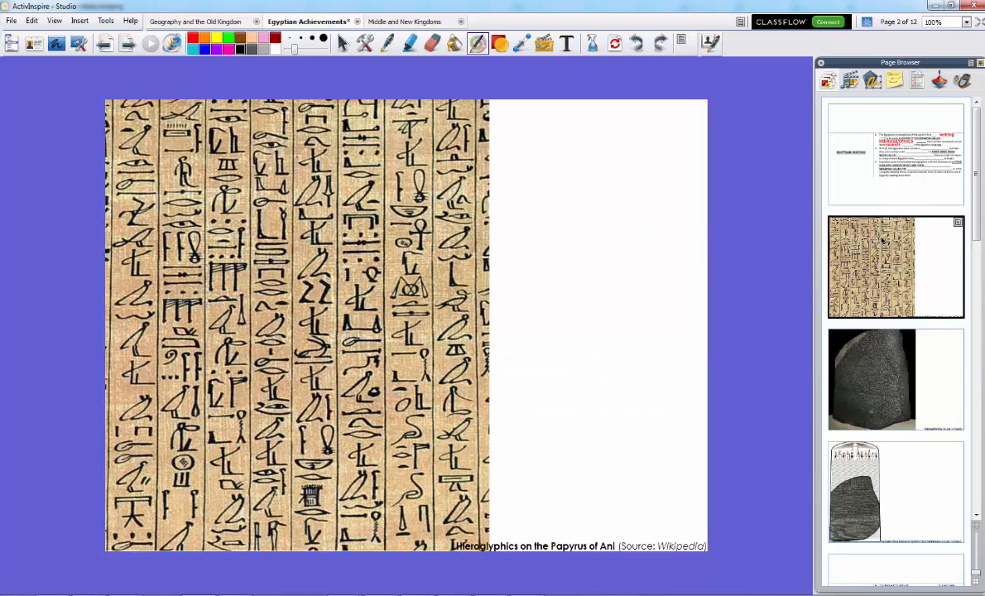
pyautogui.moveTo(868, 173)
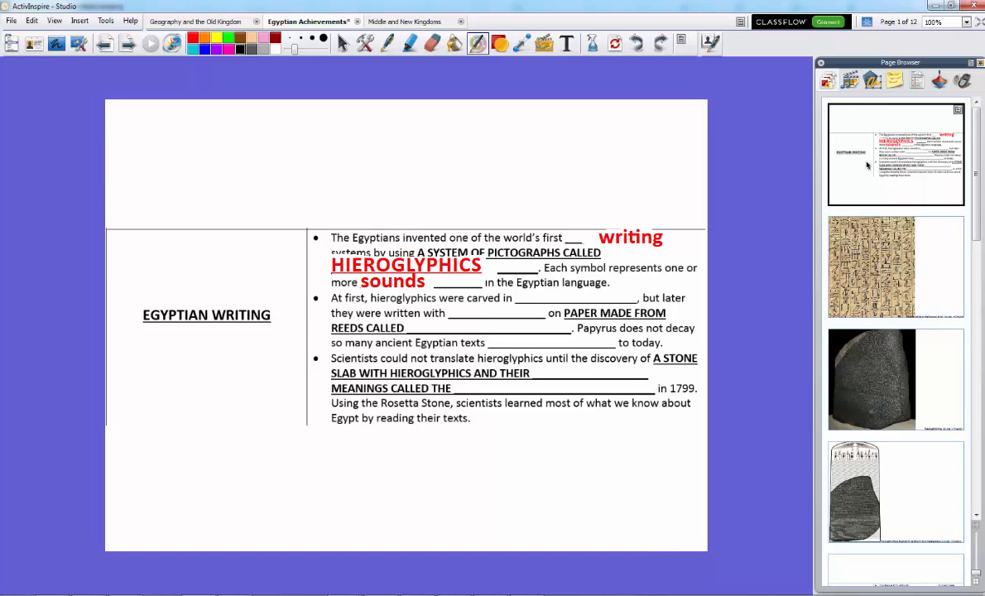
# Fill the remaining blanks in red: stone, ink, PAPYRUS, survived, GREEK and ROSETTA STONE
pyautogui.write('stone')
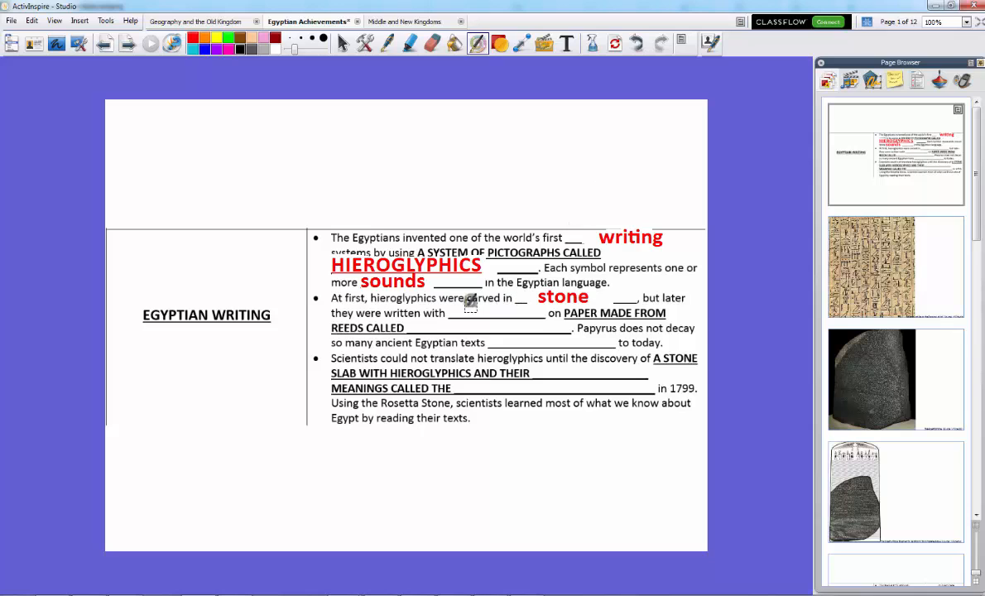
pyautogui.write('ink')
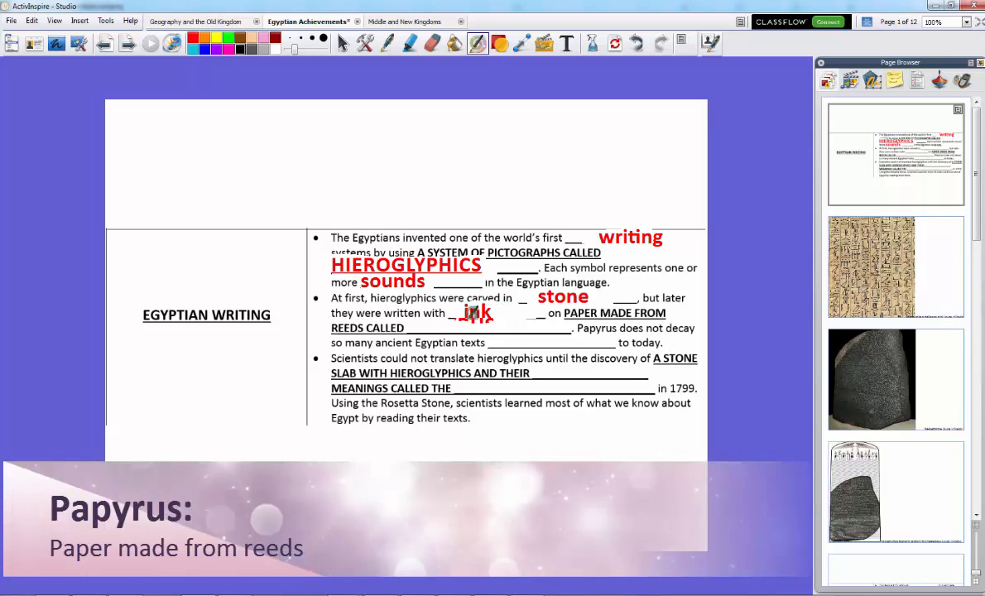
pyautogui.write('PAPYRUS')
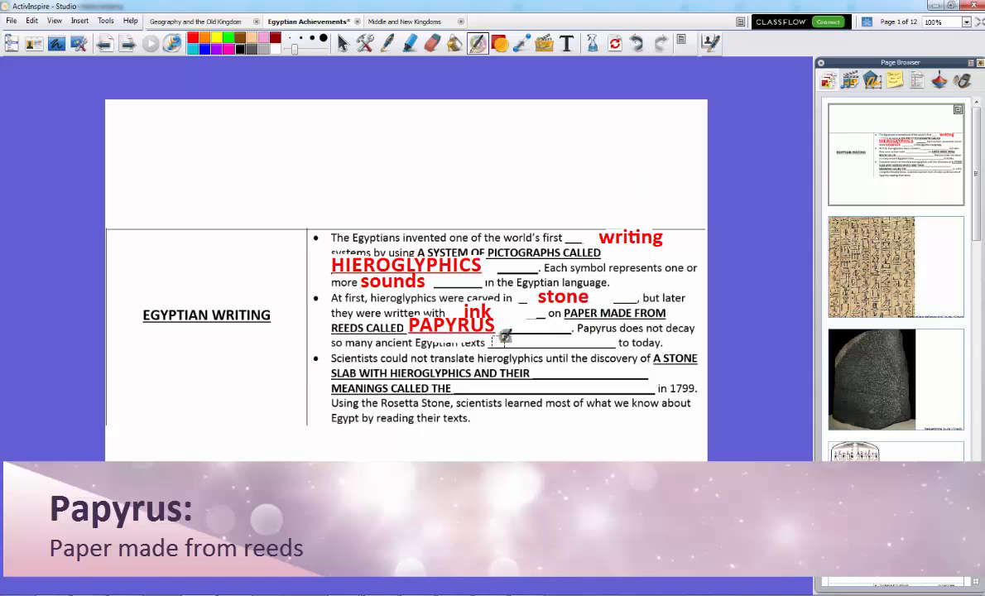
pyautogui.write('survived')
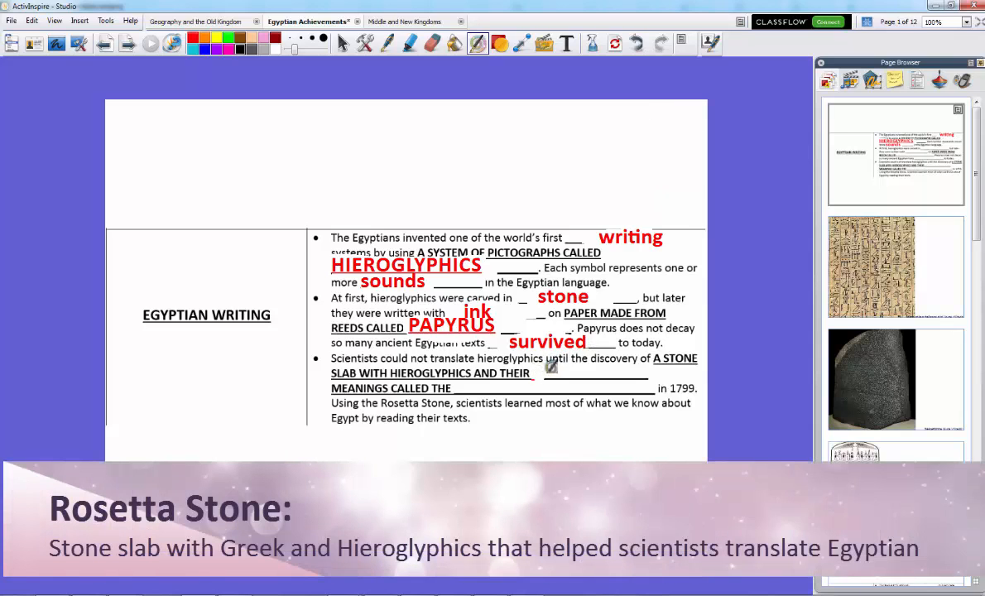
pyautogui.write('GREEK')
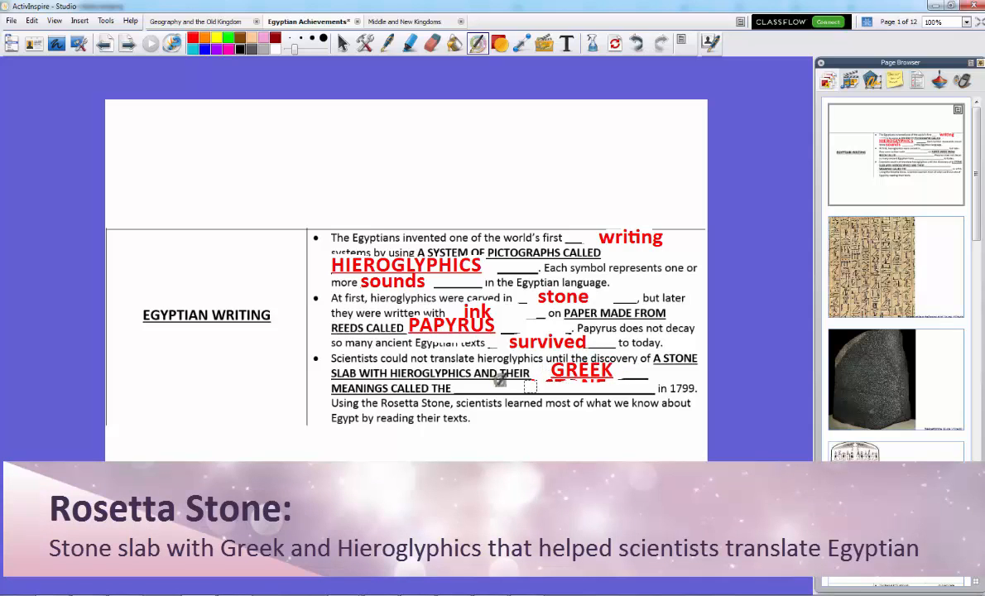
pyautogui.write('ROSETTA STONE')
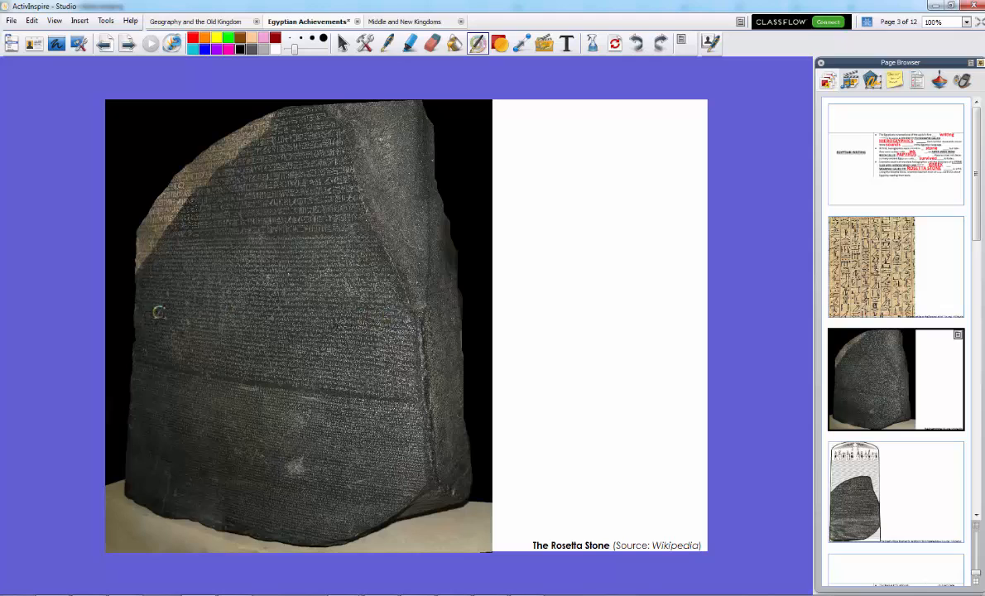
pyautogui.moveTo(351, 445)
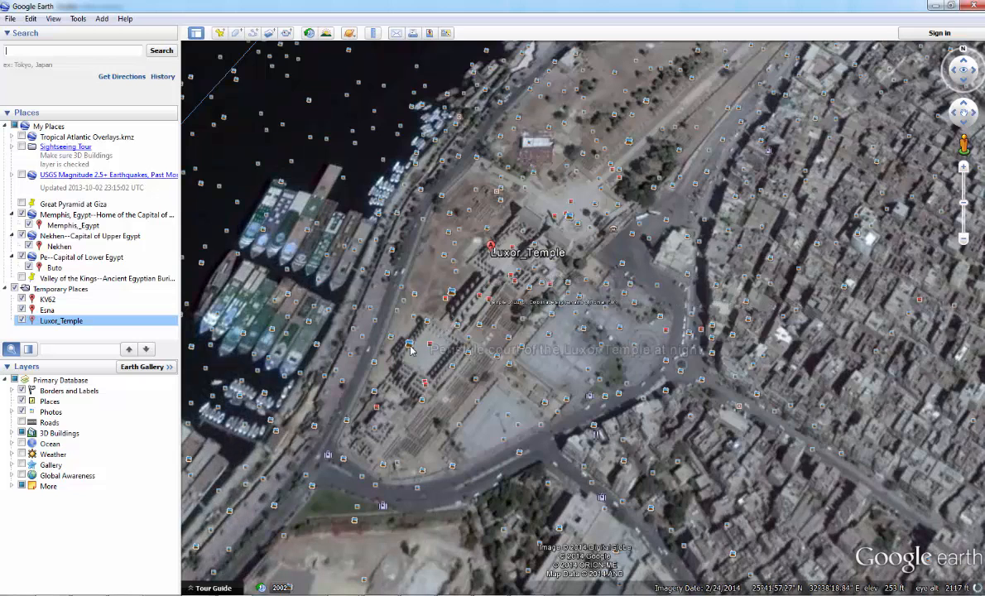
# Browse Panoramio photos of Luxor Temple, including the ram sphinx and statue, then fly to Esna
pyautogui.click(410, 347)
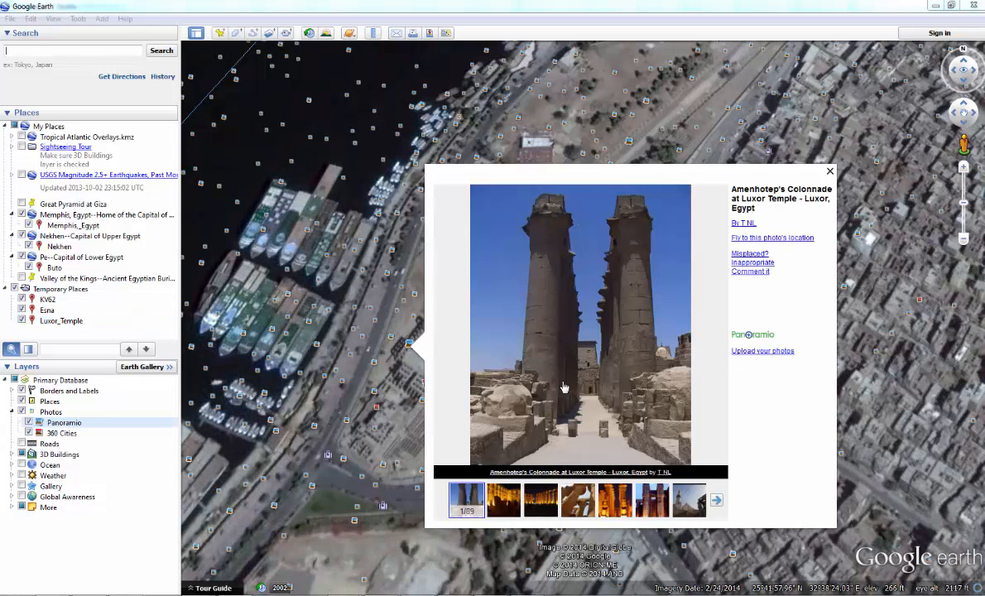
pyautogui.click(503, 500)
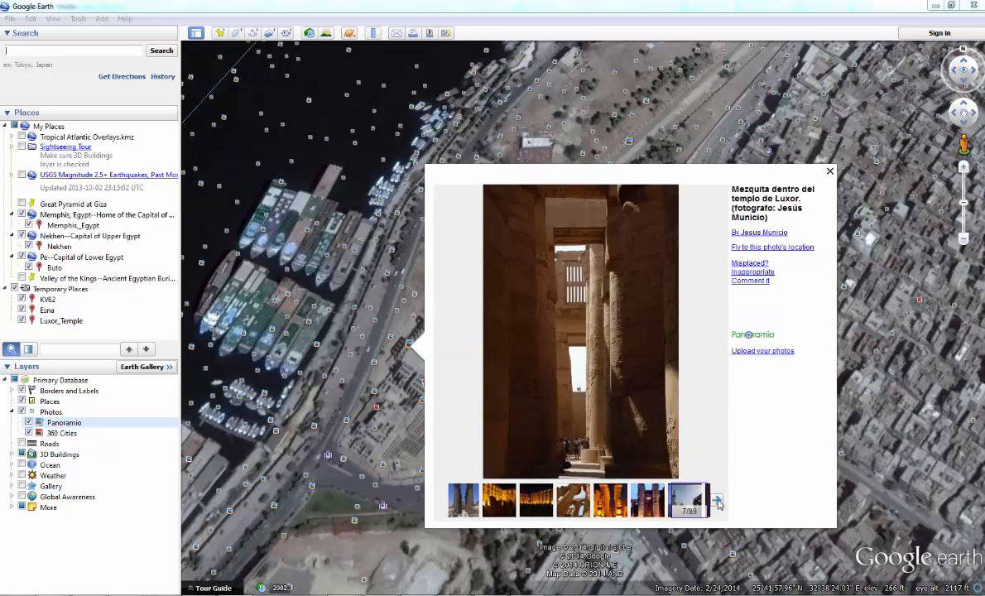
pyautogui.click(716, 500)
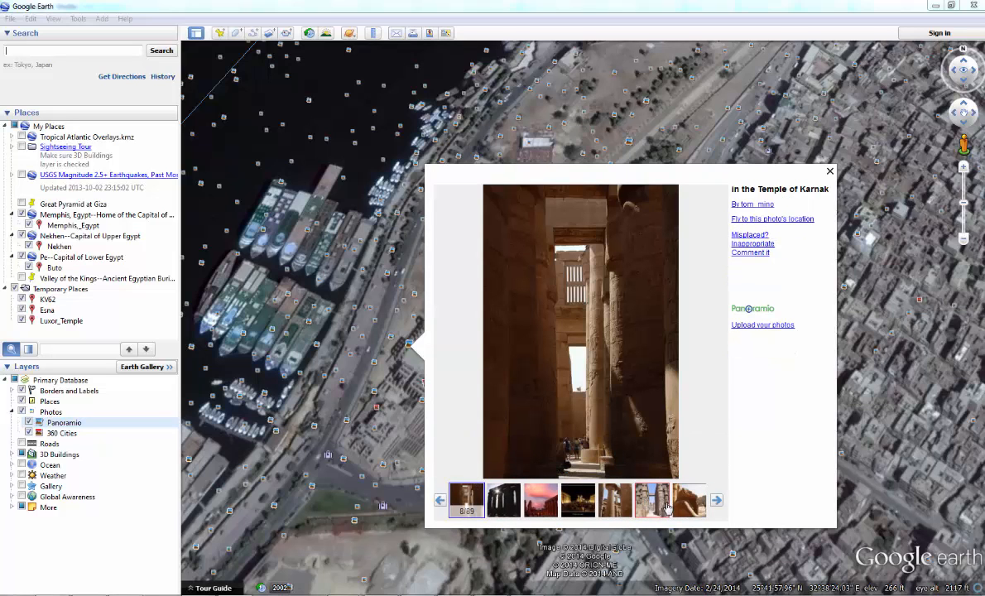
pyautogui.click(689, 499)
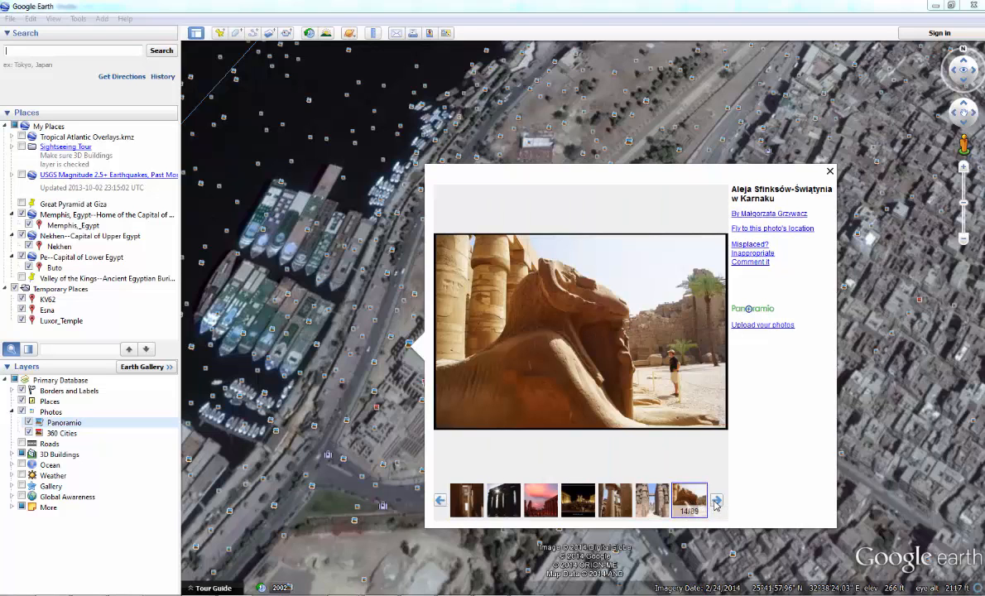
pyautogui.click(690, 499)
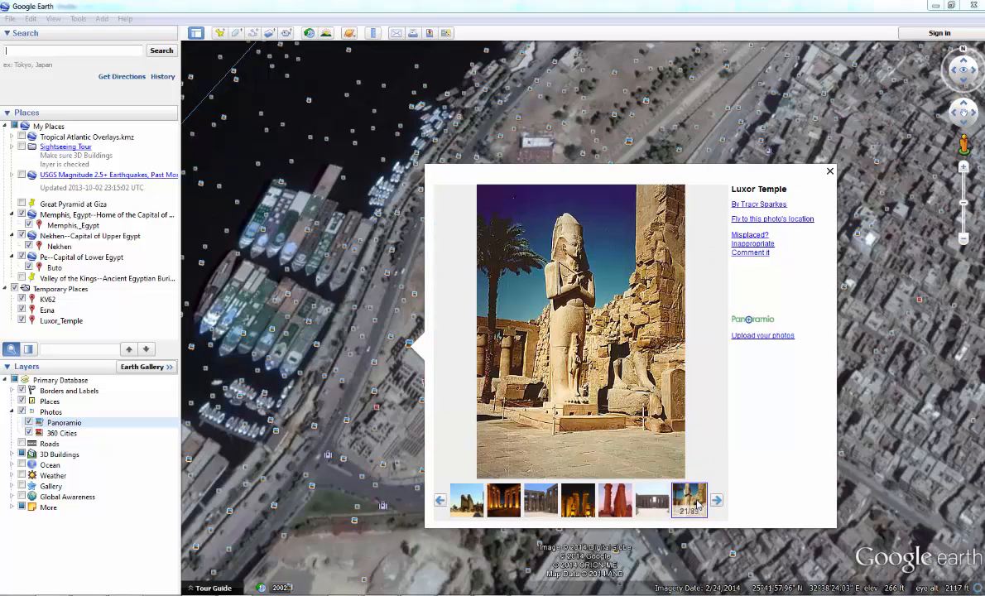
pyautogui.click(829, 170)
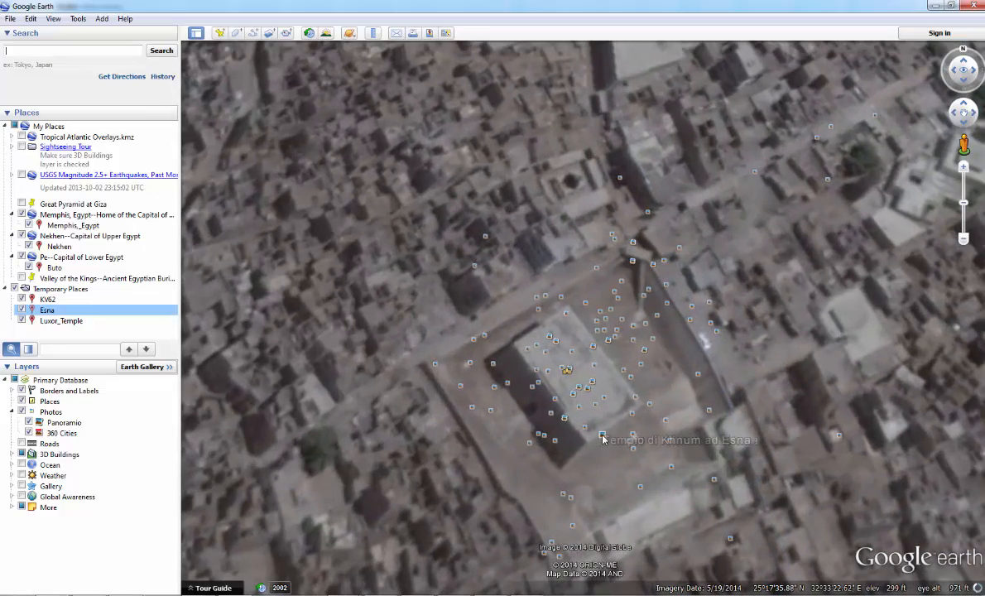
# View an enlarged photo of the Chnum temple at Esna, then return to the temples page
pyautogui.click(602, 437)
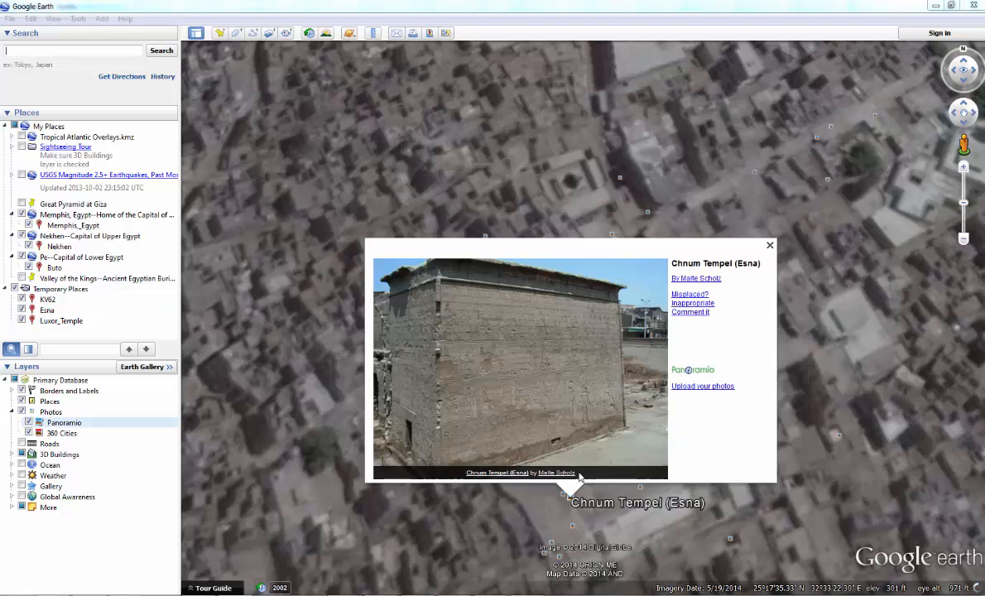
pyautogui.click(768, 245)
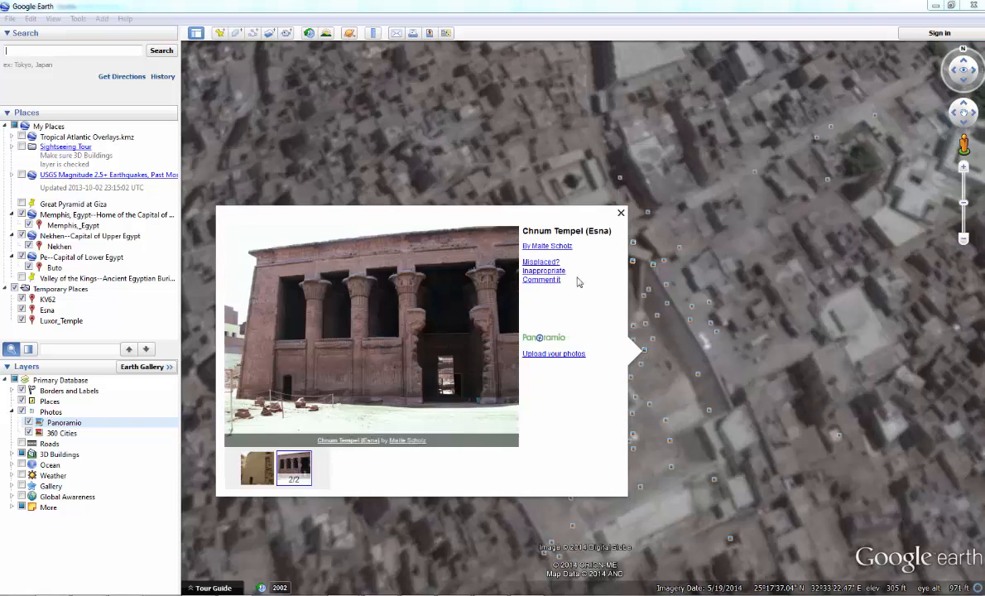
pyautogui.click(619, 212)
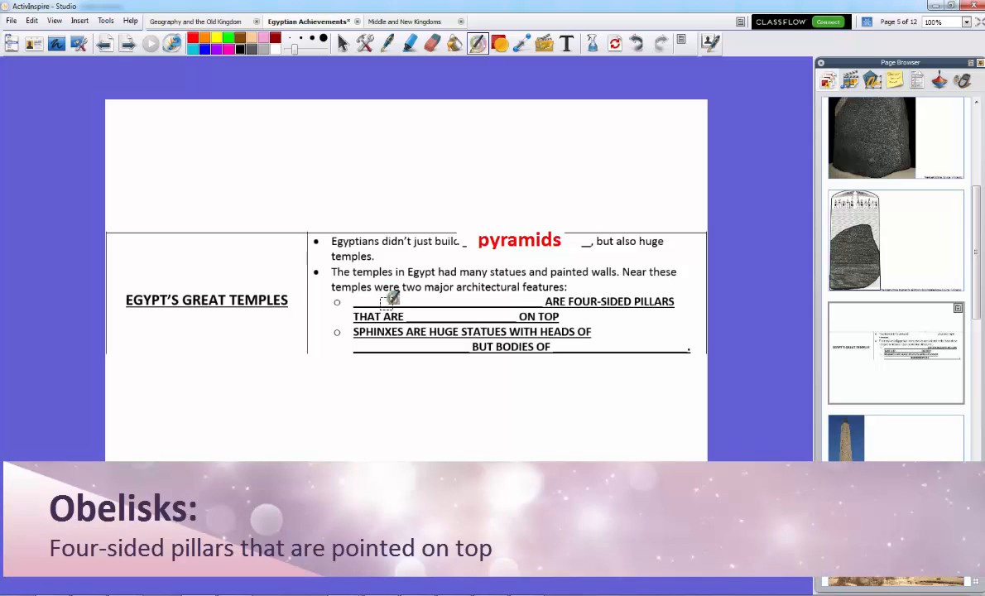
# Fill the temples-page blanks in red with OBELISKS, POINTED, HUMANS and ANIMALS
pyautogui.write('OBELISKS')
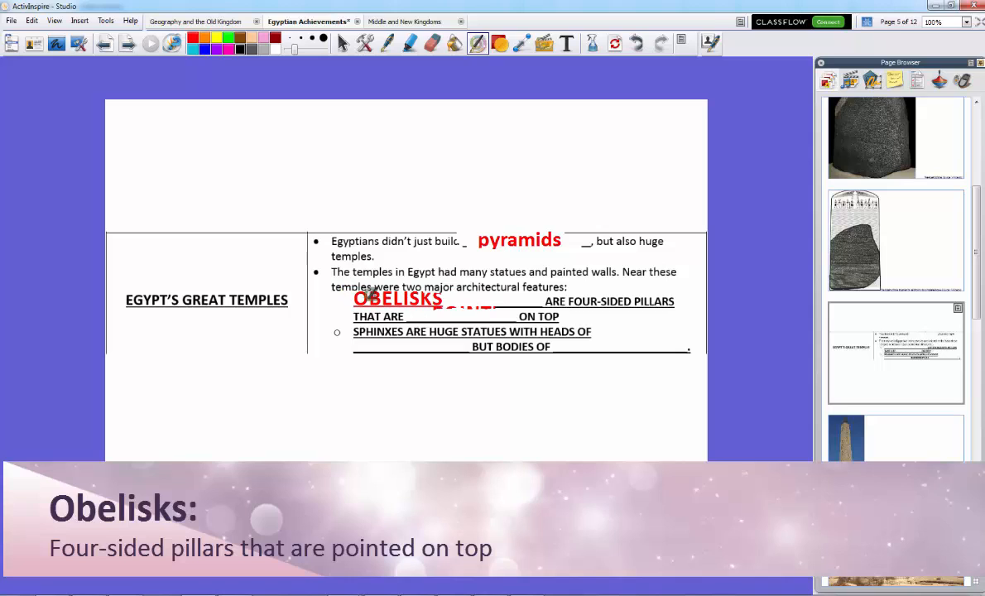
pyautogui.write('POINTED')
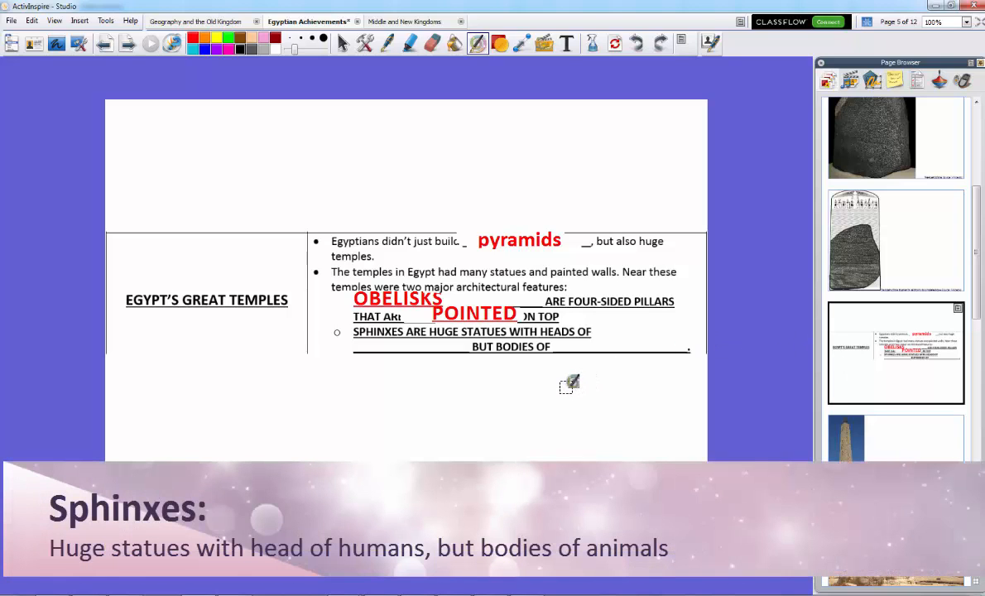
pyautogui.moveTo(397, 357)
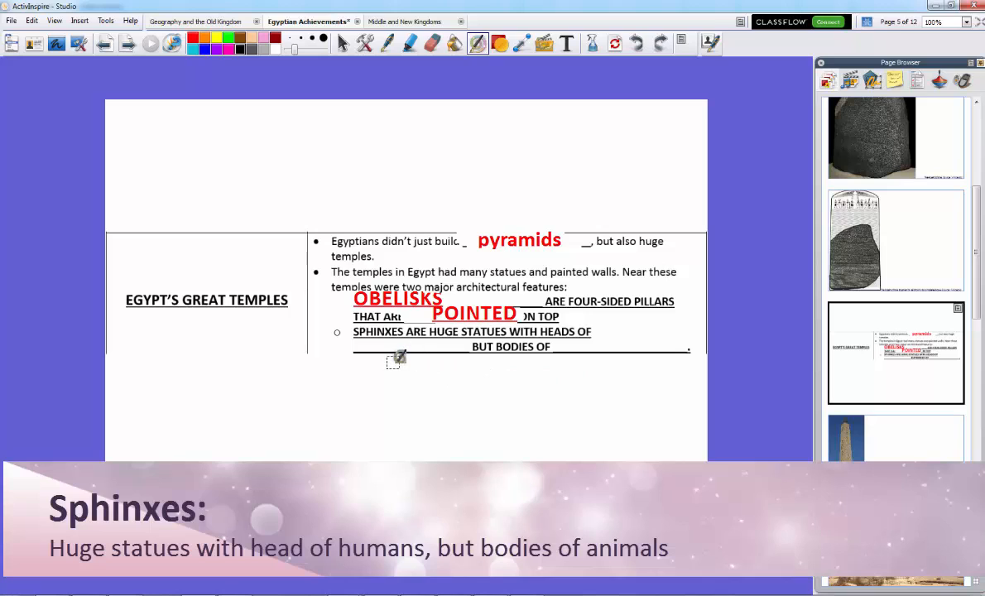
pyautogui.write('HUMANS')
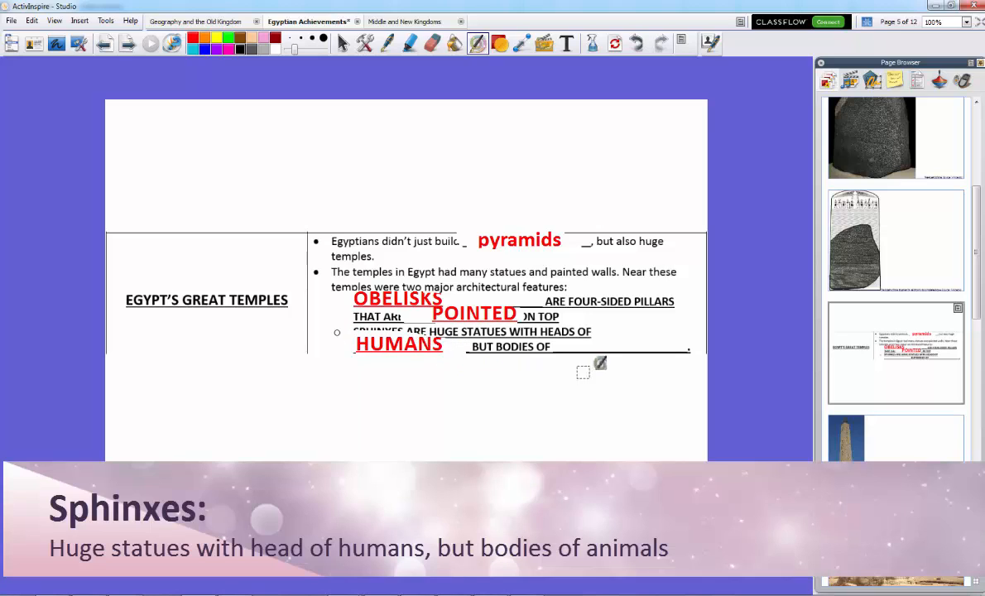
pyautogui.write('ANIMALS')
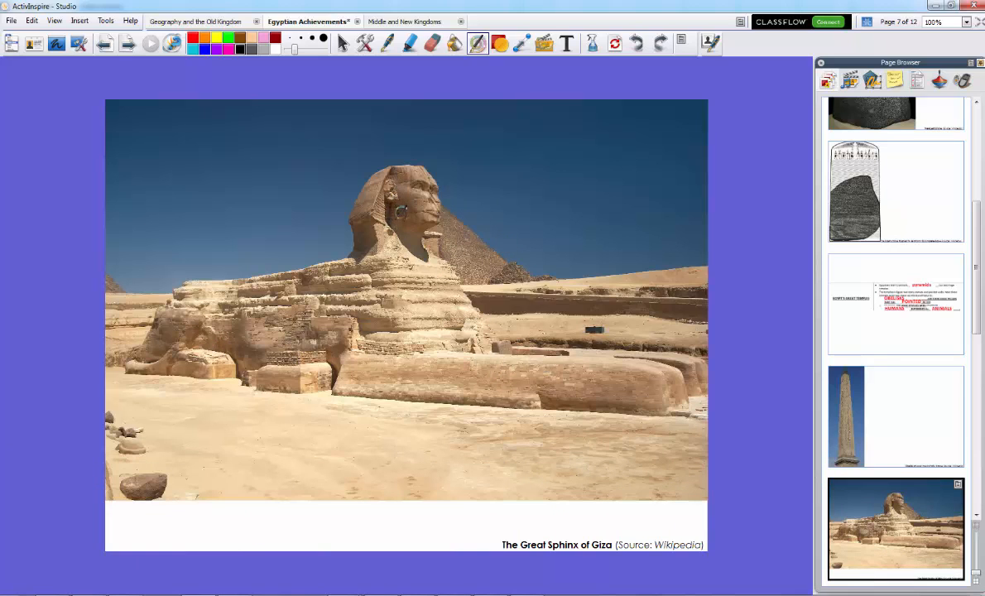
pyautogui.moveTo(851, 326)
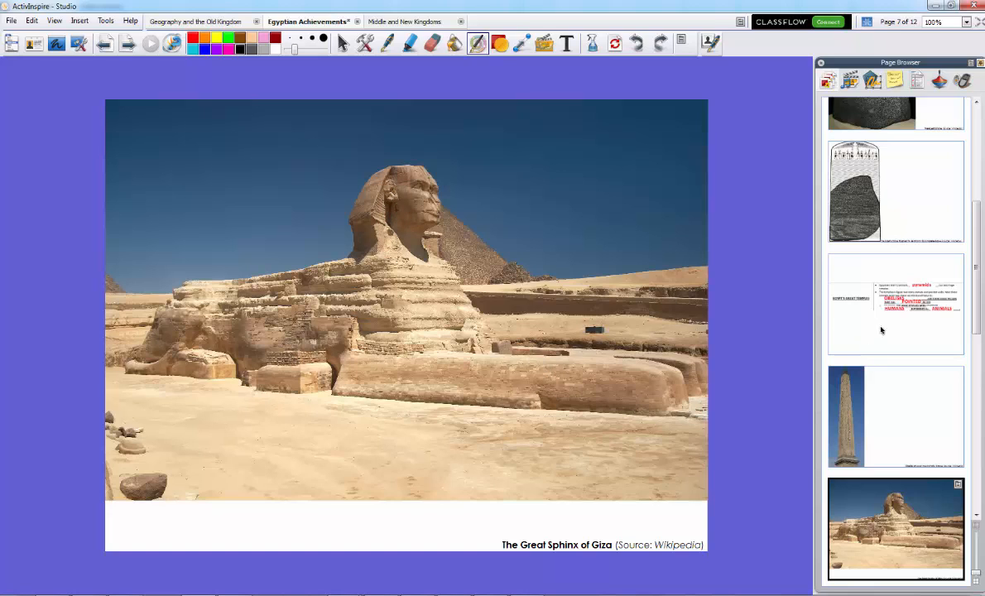
# Go past the Sphinx photo to the Egyptian Art worksheet page
pyautogui.click(895, 305)
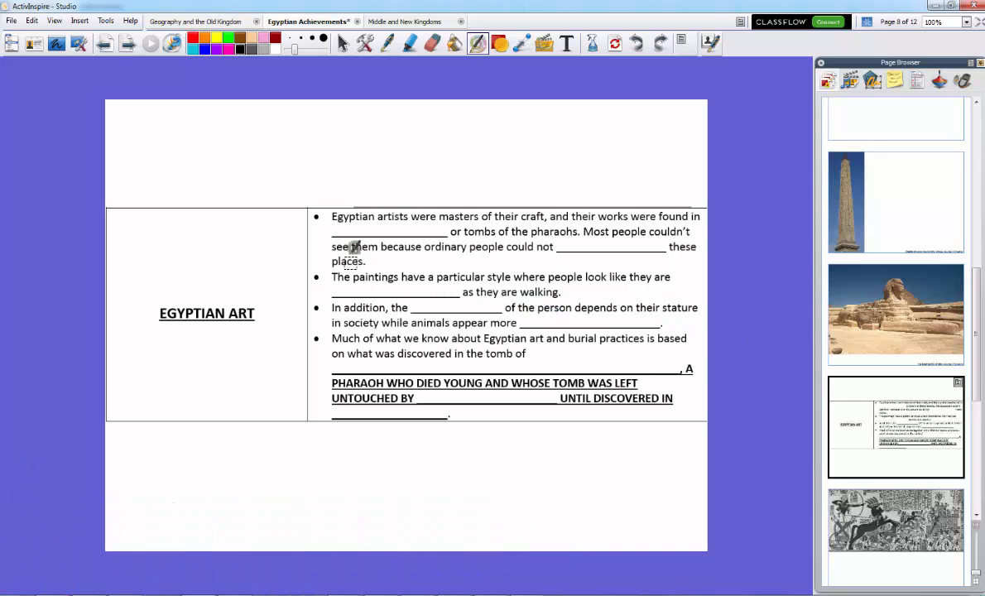
# Fill the first Egyptian Art blanks in red with temples, visit and twisting
pyautogui.write('temples')
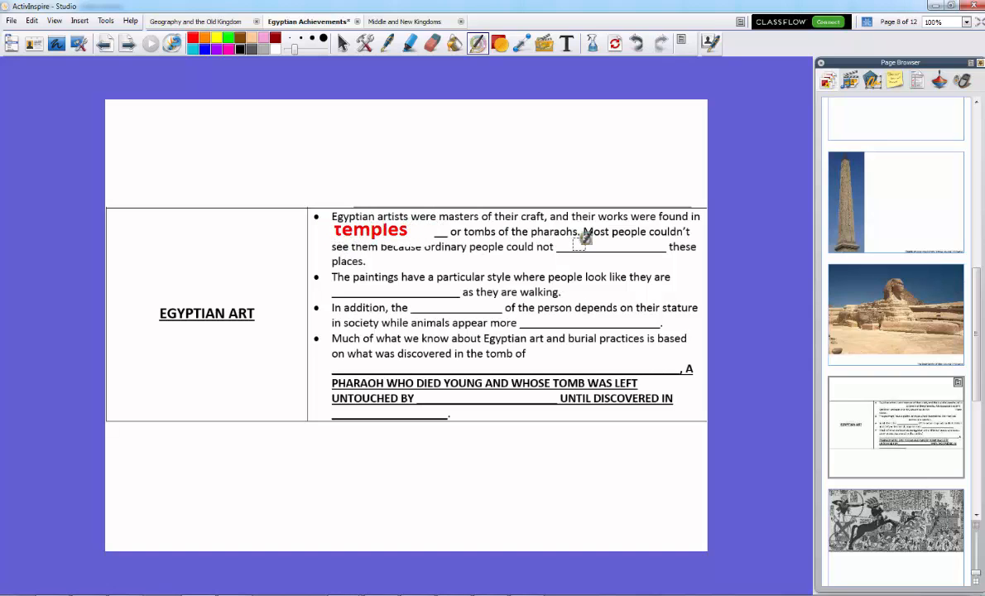
pyautogui.write('visit')
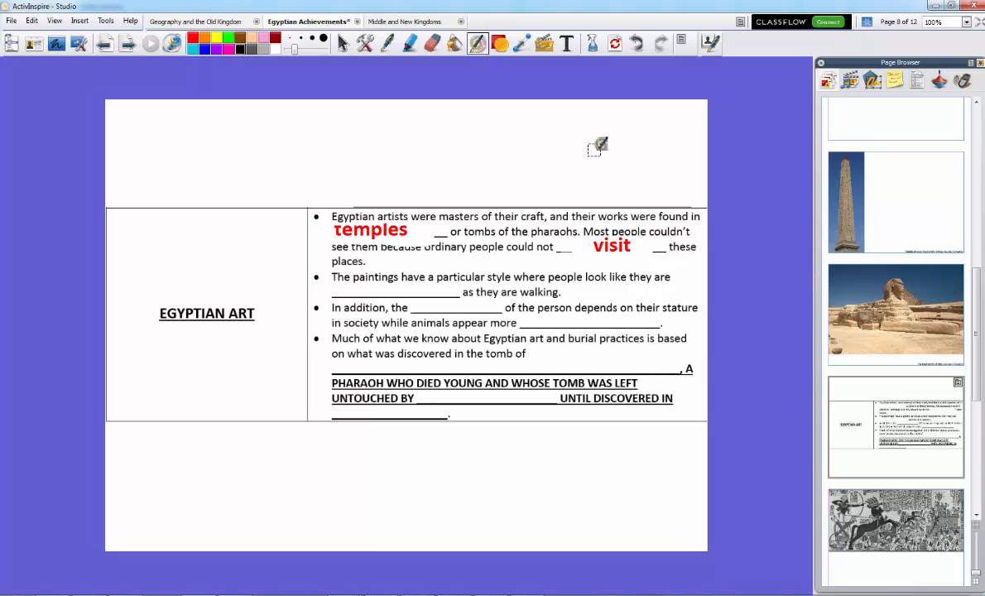
pyautogui.moveTo(526, 257)
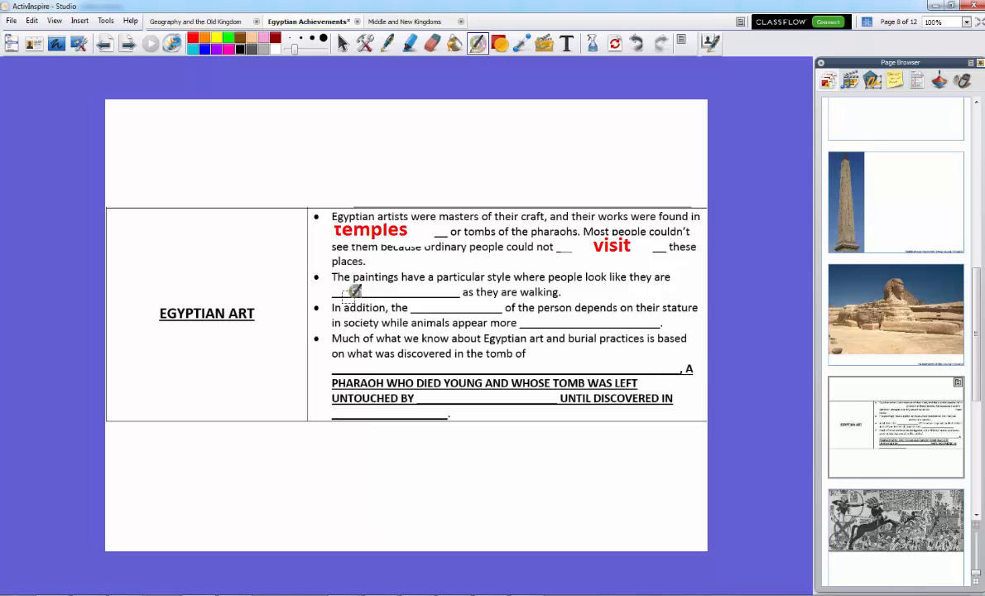
pyautogui.write('twisting')
pyautogui.write('KING TUTANKHAMEN')
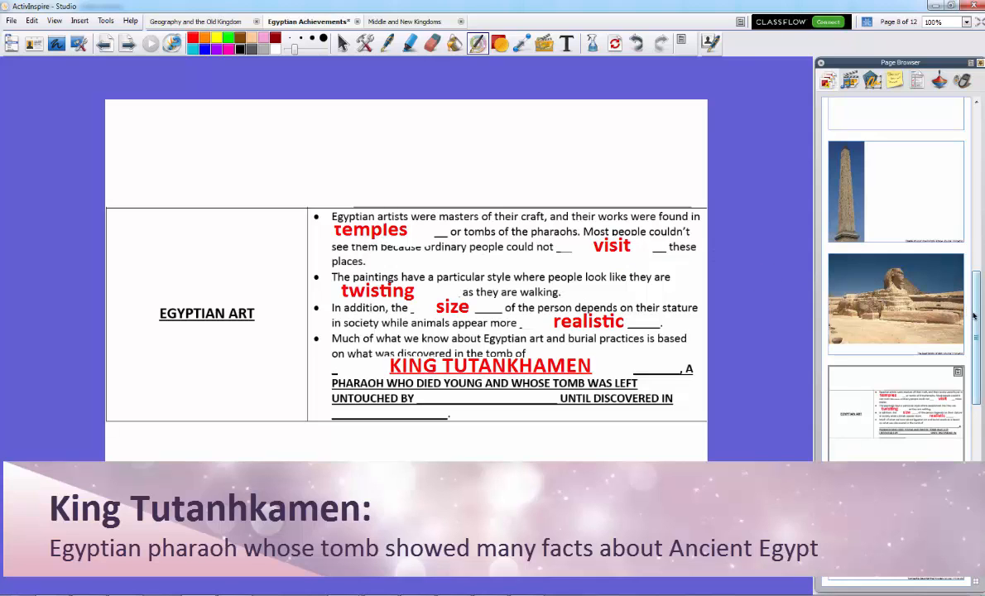
# Fill the tomb blanks in red with RAIDERS and 1922
pyautogui.scroll(-3)
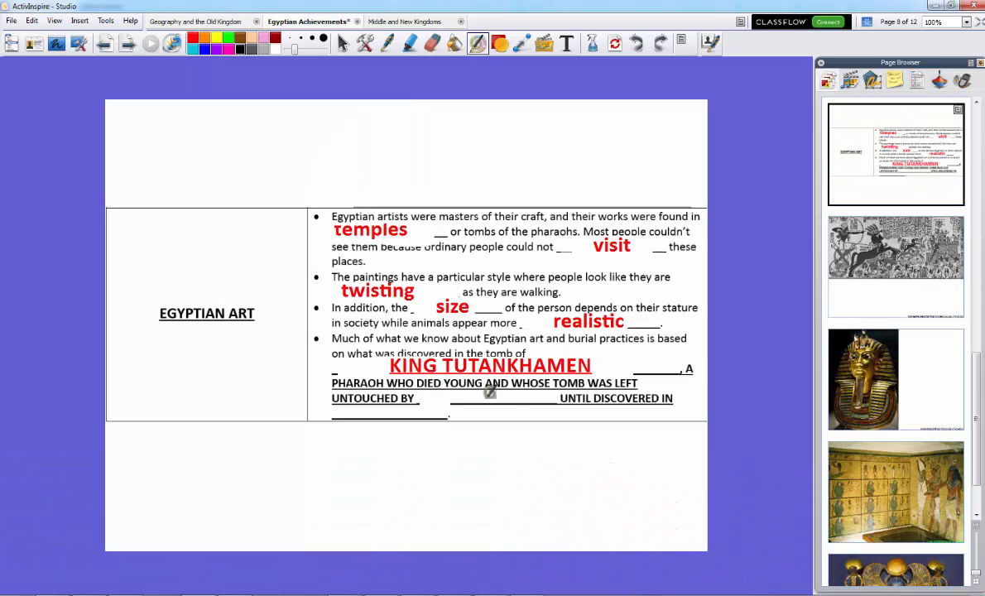
pyautogui.write('RAIDERS')
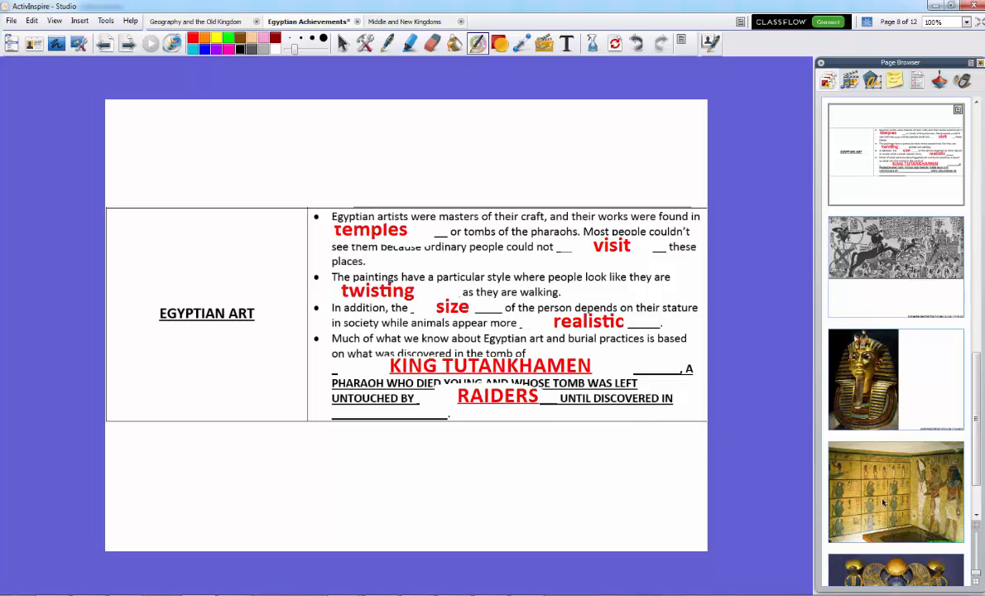
pyautogui.write('1922')
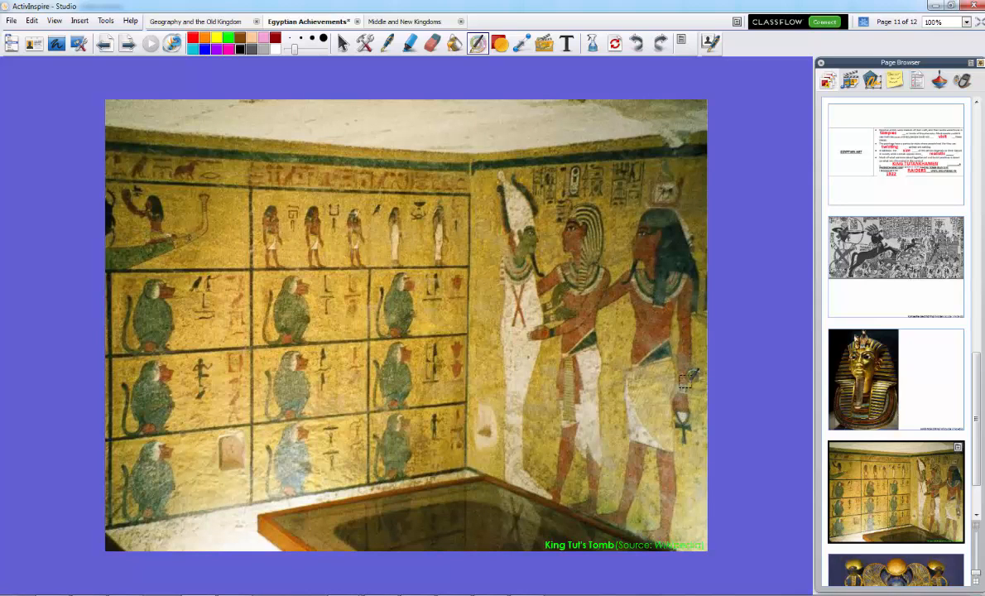
# View the King Tut's Tomb photo page, then return to the Egyptian Art page
pyautogui.scroll(-3)
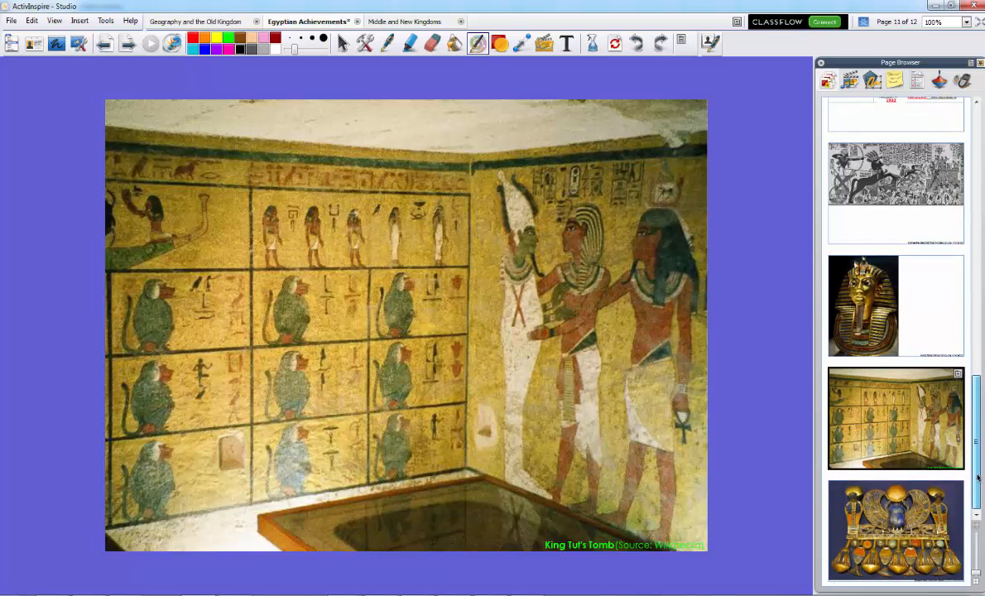
pyautogui.click(895, 529)
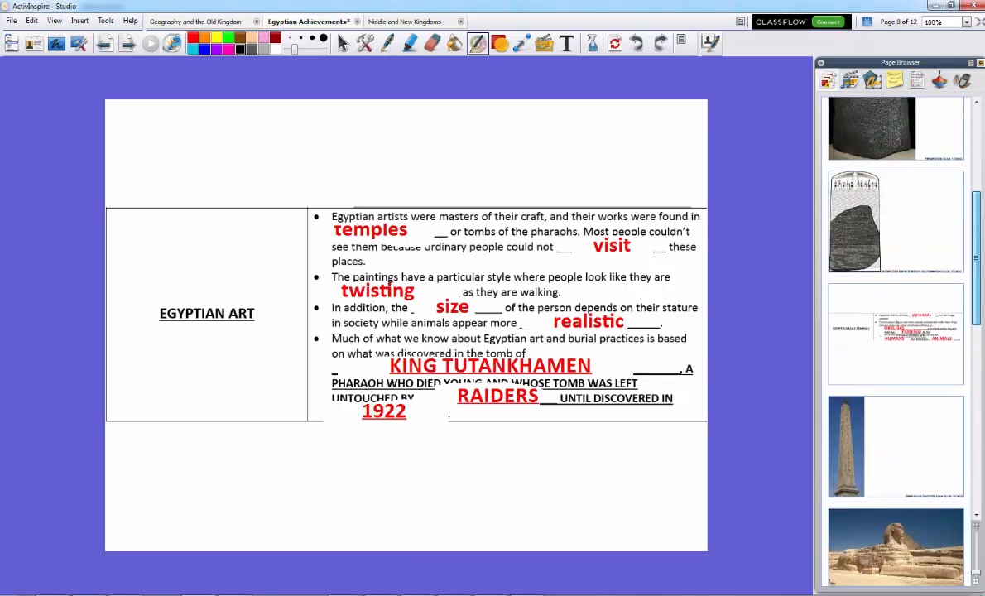
# Flip back through the temples page and Obelisk of Luxor photo to the Great Sphinx photo
pyautogui.click(896, 265)
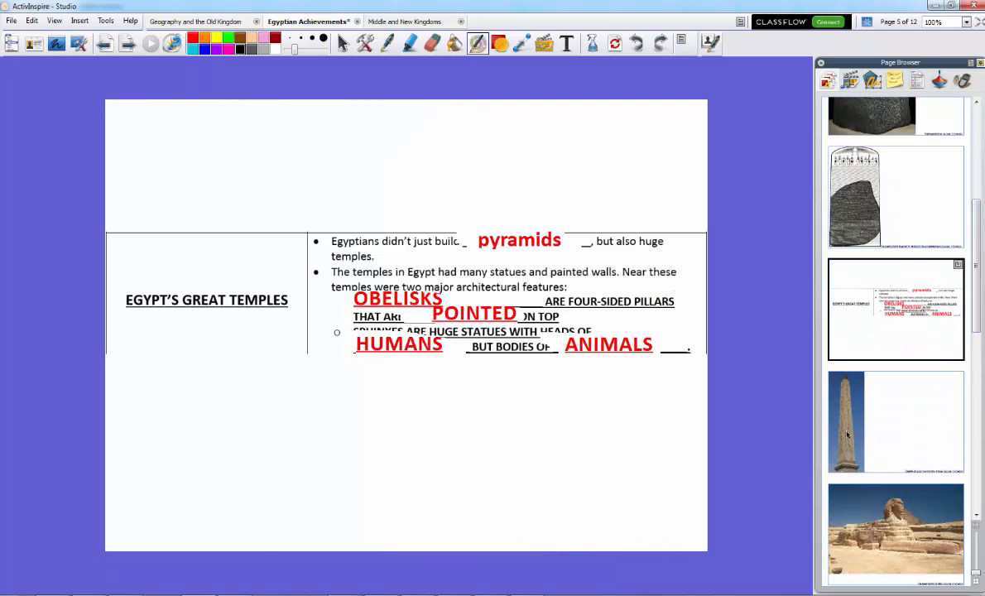
pyautogui.click(896, 422)
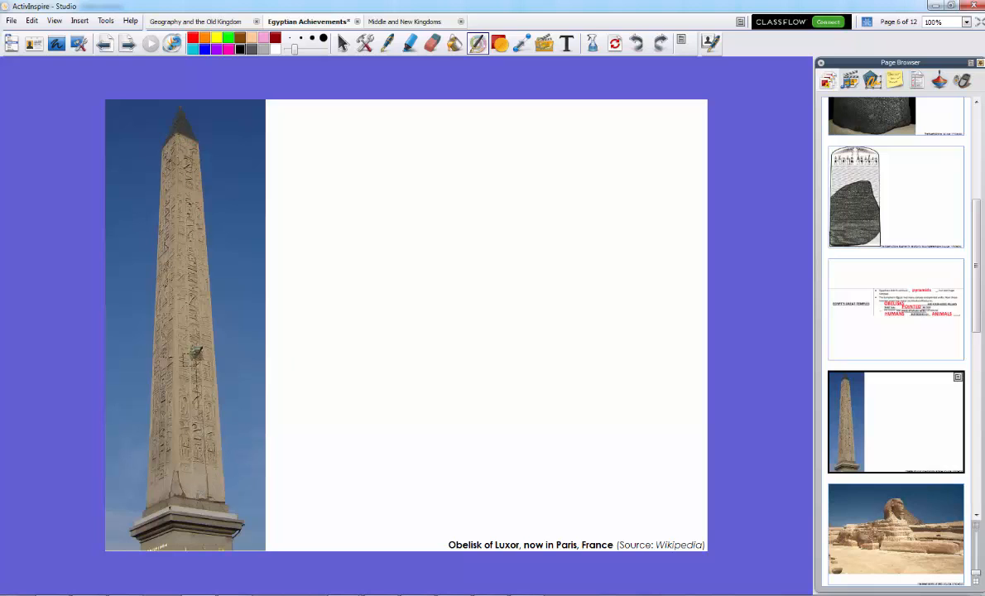
pyautogui.click(895, 533)
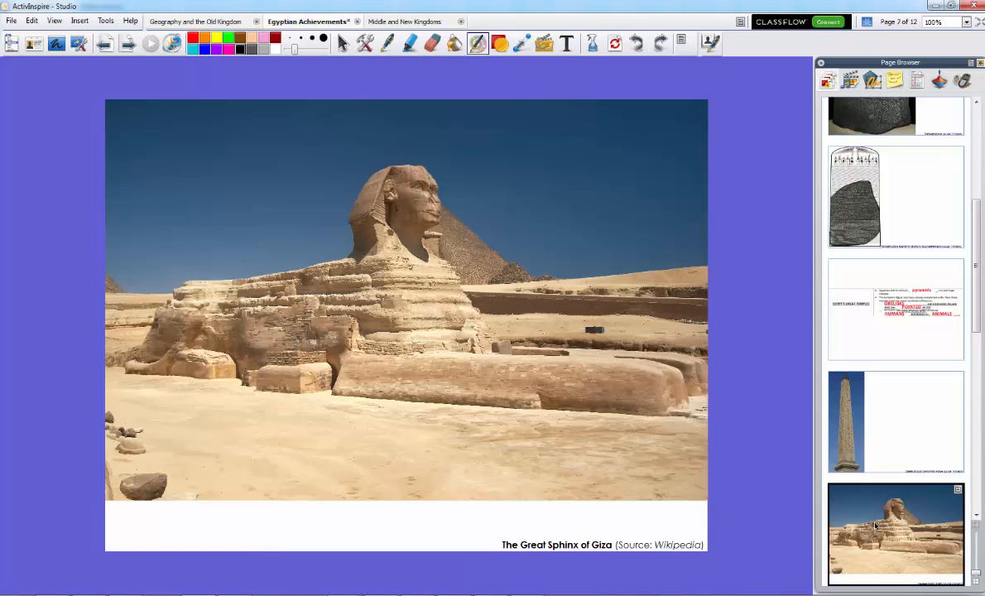
pyautogui.moveTo(902, 402)
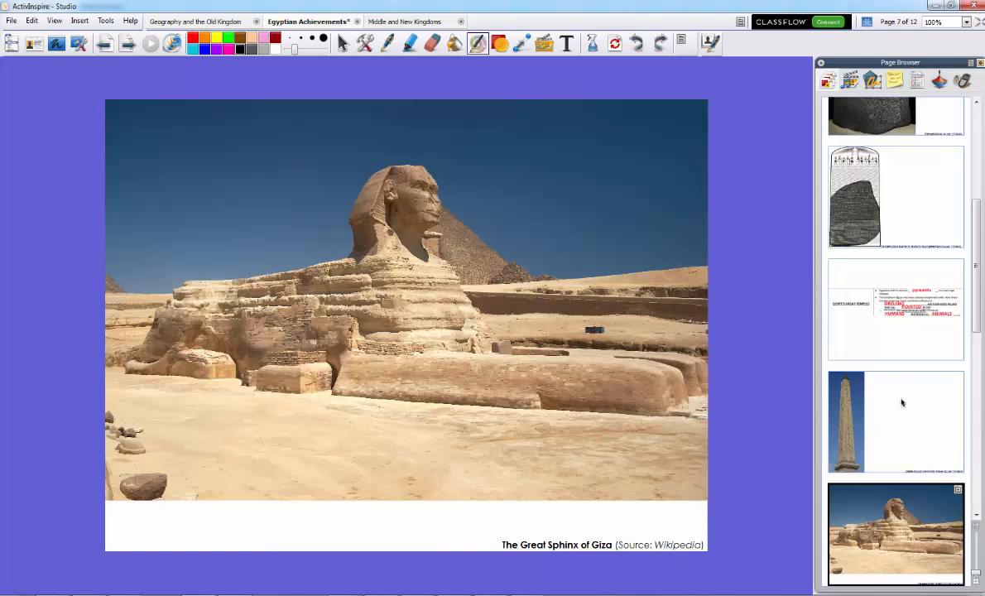
pyautogui.scroll(-3)
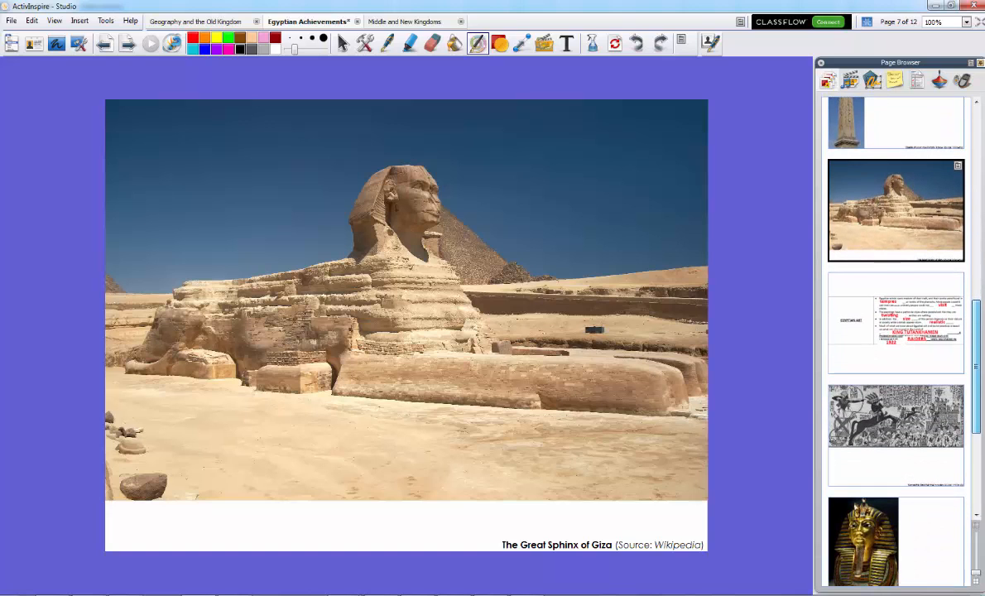